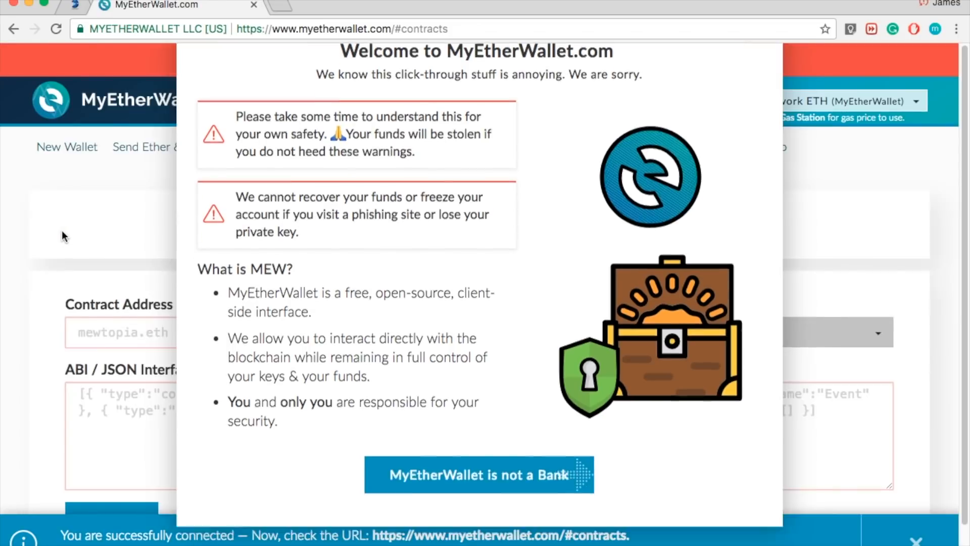
# Close the 'MyEtherWallet is not a Bank' welcome notice
pyautogui.click(478, 475)
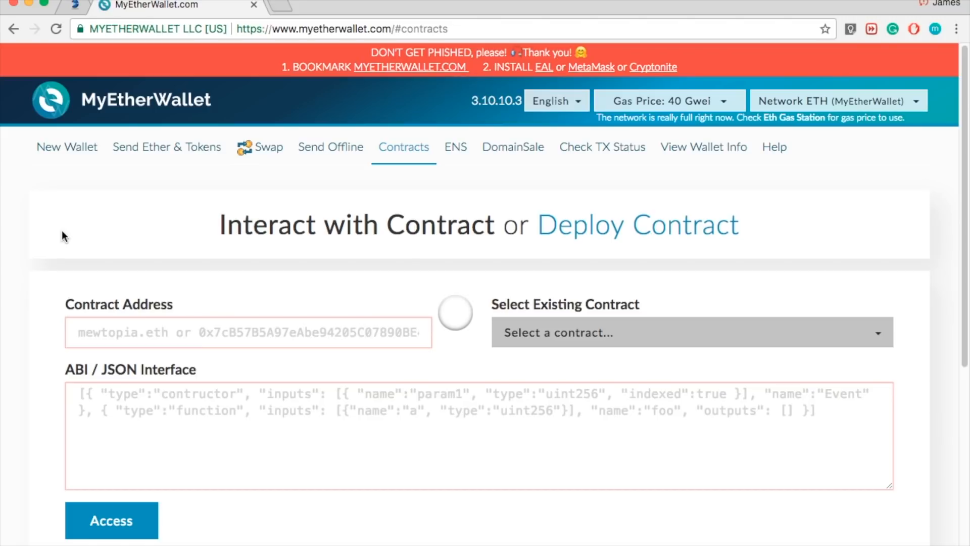
pyautogui.moveTo(409, 158)
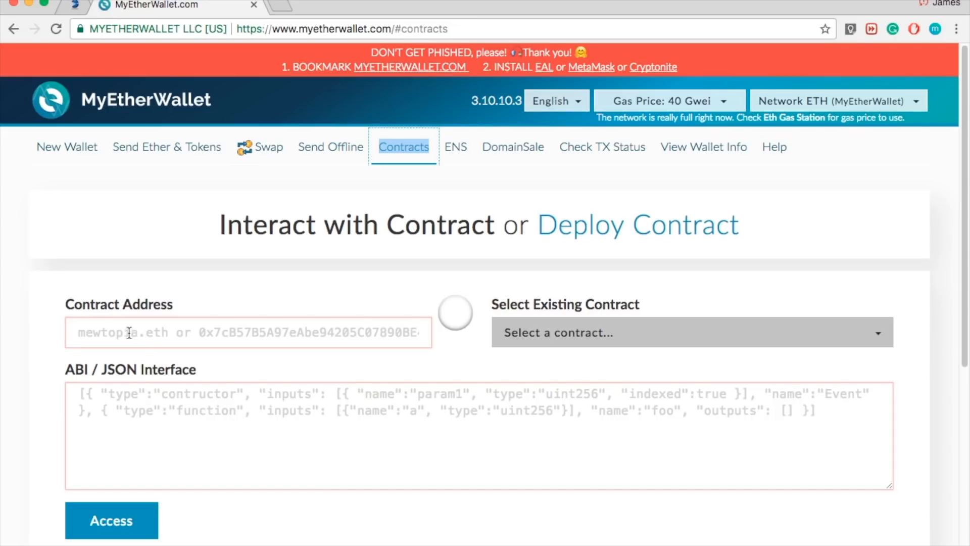
pyautogui.moveTo(152, 321)
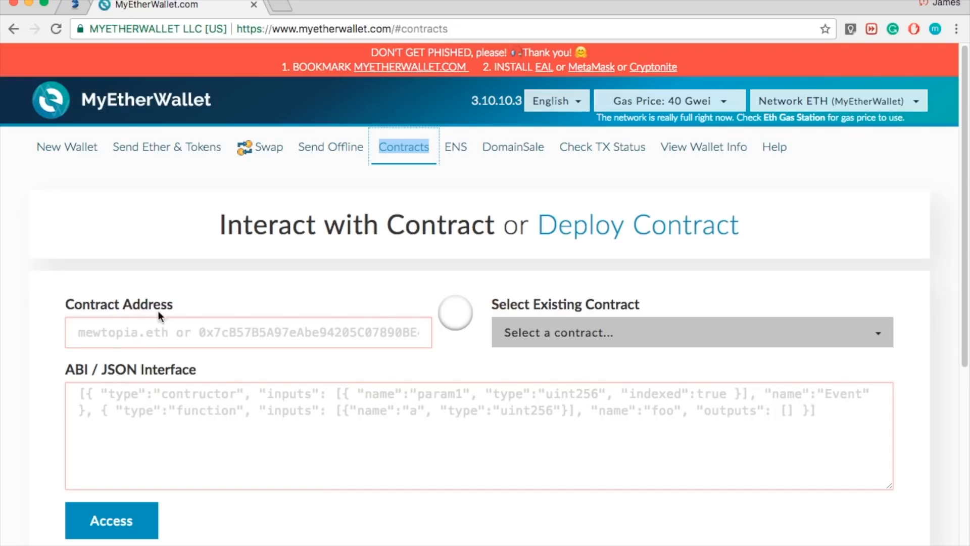
pyautogui.moveTo(208, 364)
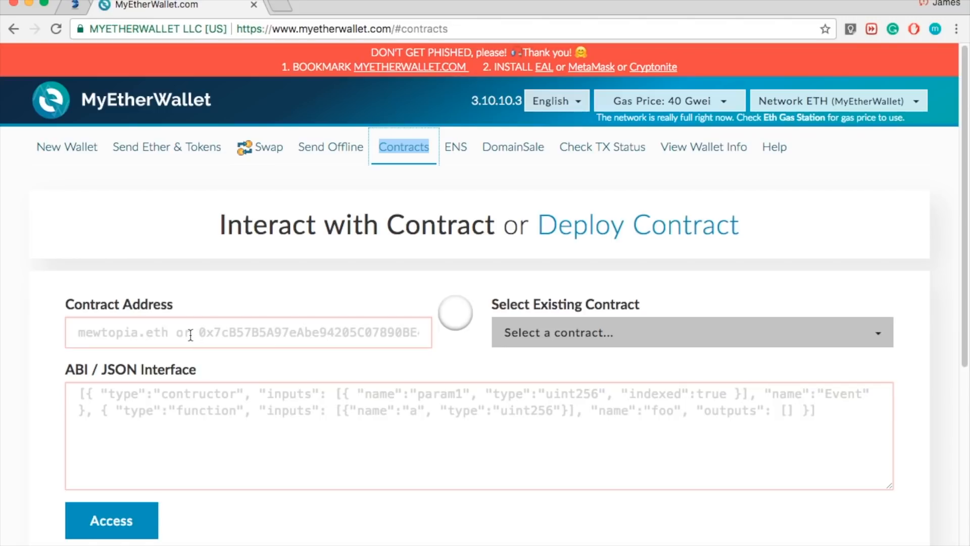
# Paste contract address 0x8d12A197cB00D4747a1fe03395095ce2A5CC6819 and its ABI, then access it
pyautogui.rightClick(175, 396)
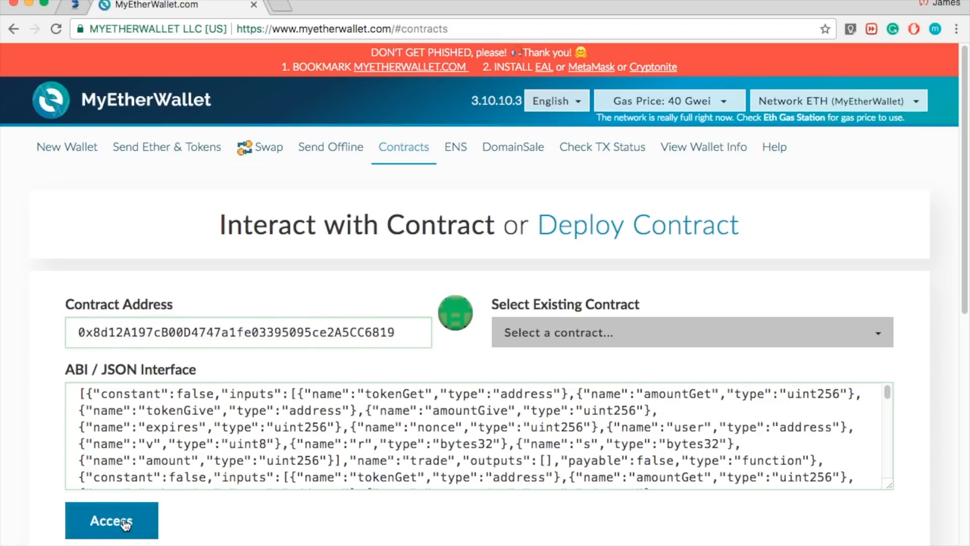
pyautogui.click(113, 534)
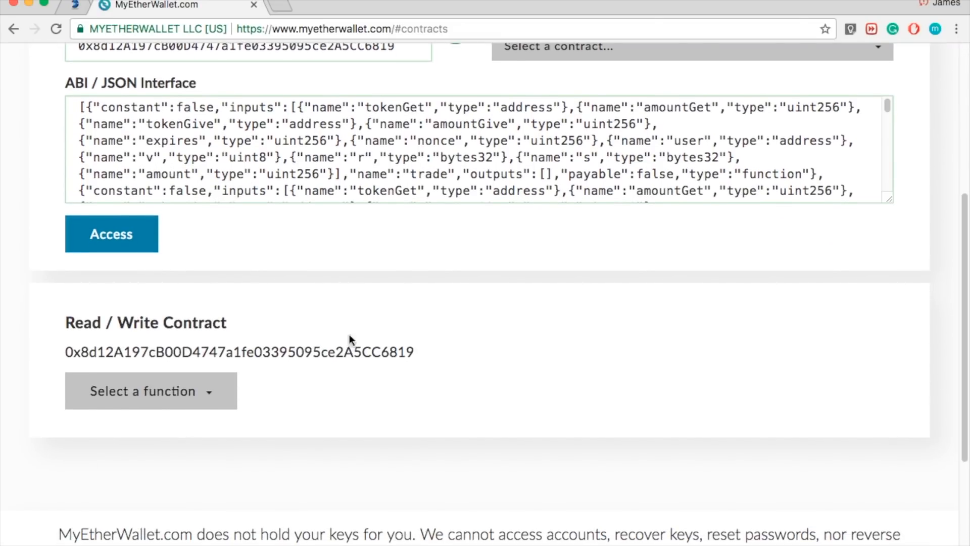
pyautogui.moveTo(149, 407)
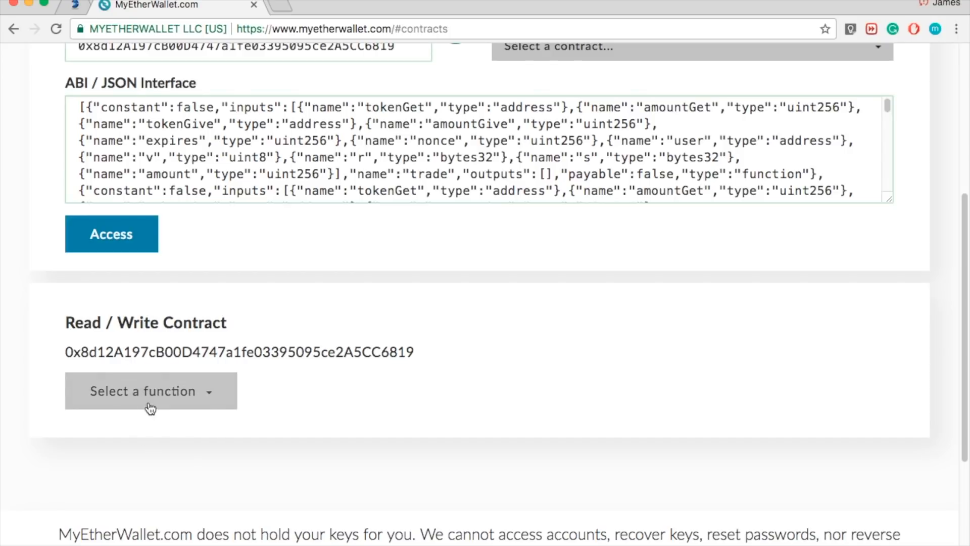
pyautogui.moveTo(166, 416)
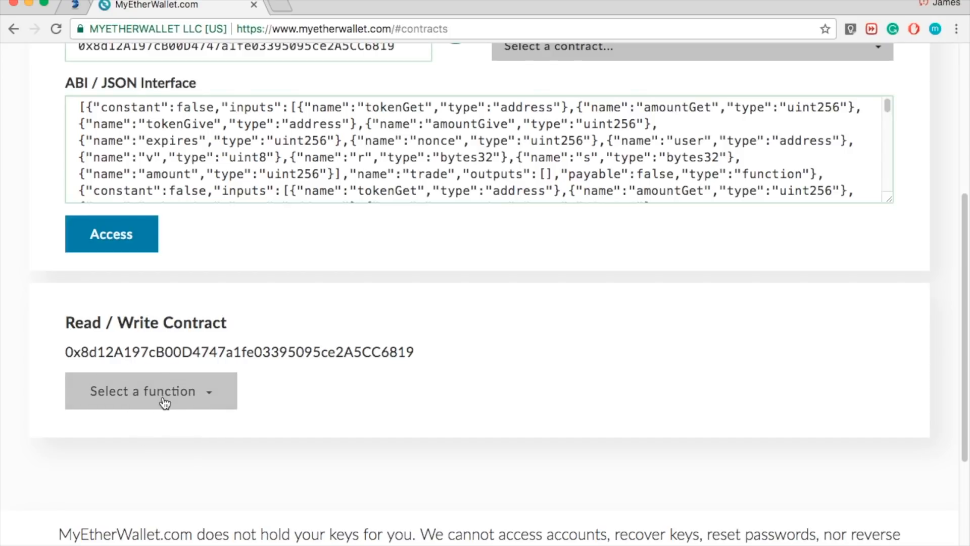
# Choose withdraw from the contract's function list to show the amount (uint256) input
pyautogui.click(161, 391)
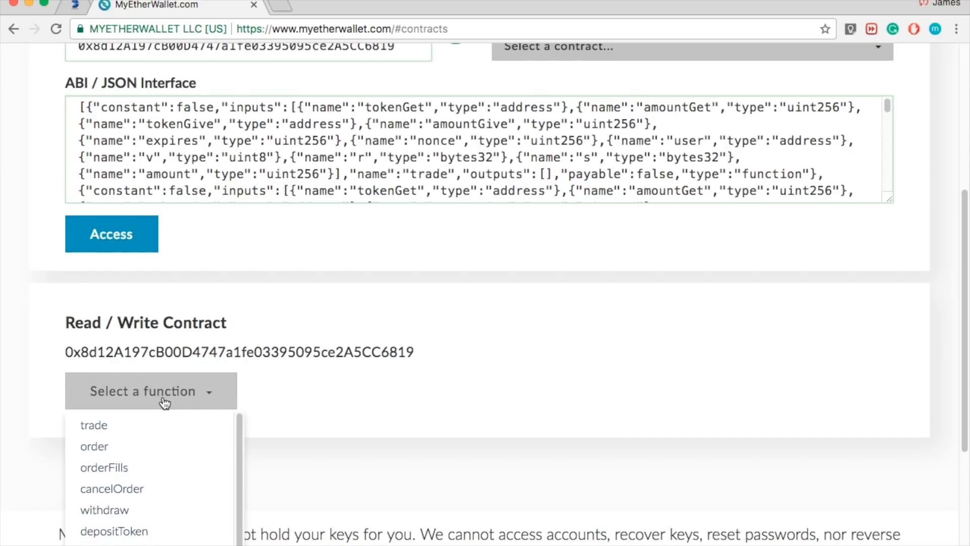
pyautogui.scroll(-3)
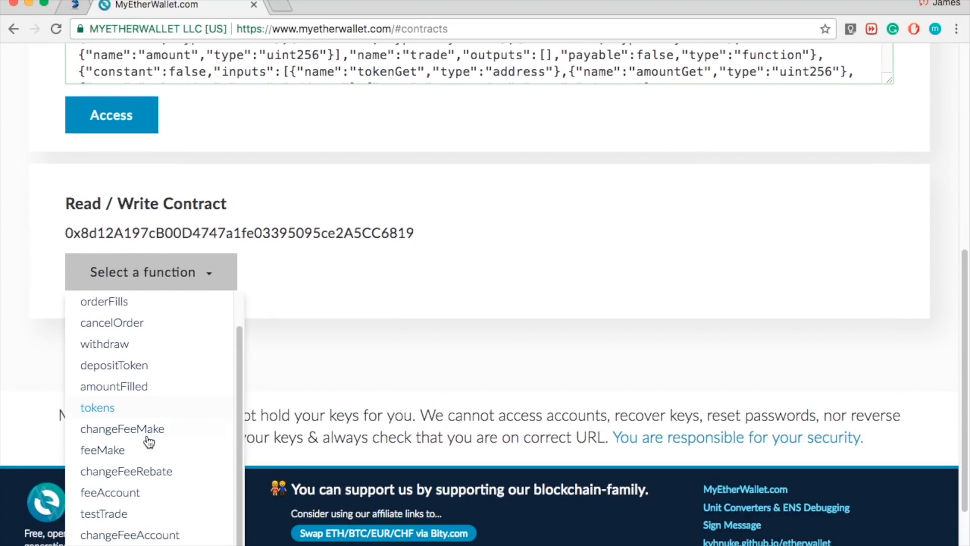
pyautogui.moveTo(147, 442)
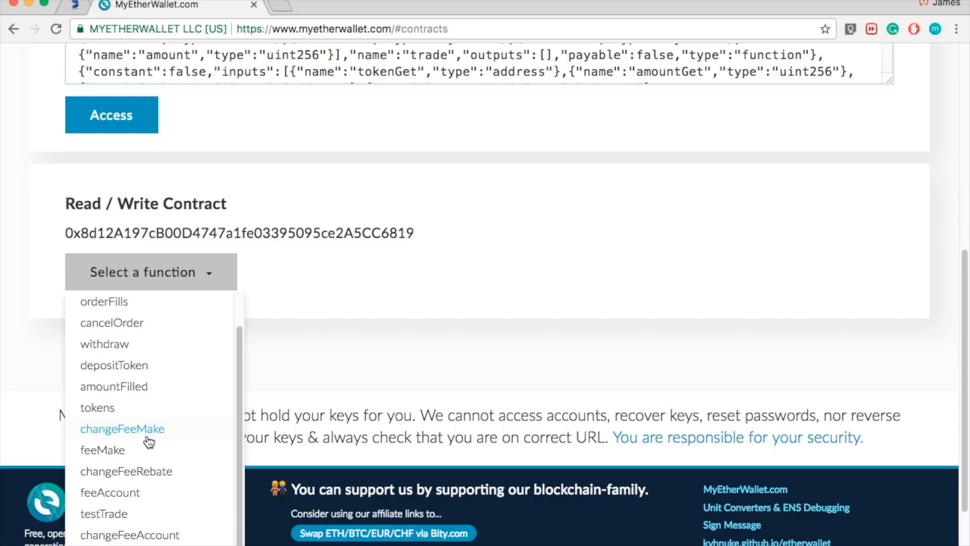
pyautogui.scroll(-3)
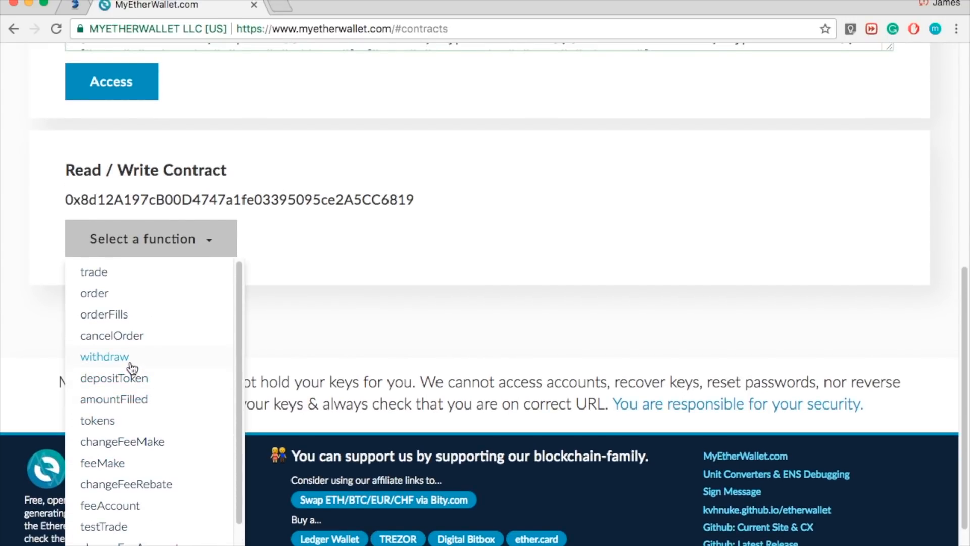
pyautogui.click(104, 357)
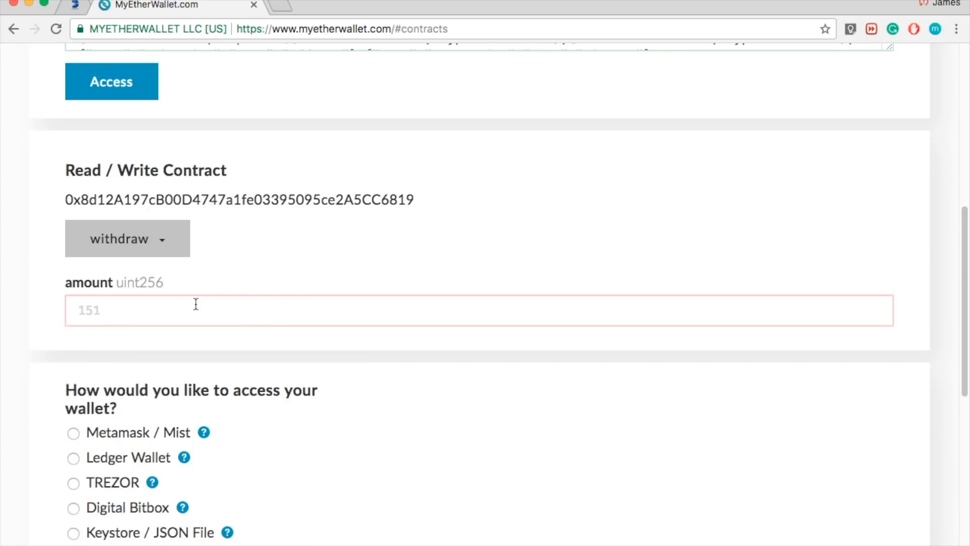
pyautogui.scroll(-3)
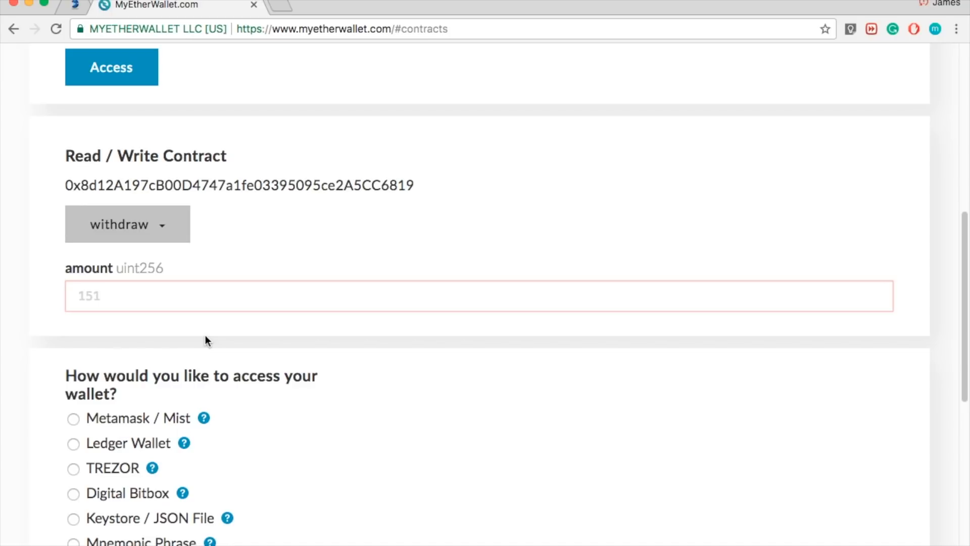
pyautogui.moveTo(282, 7)
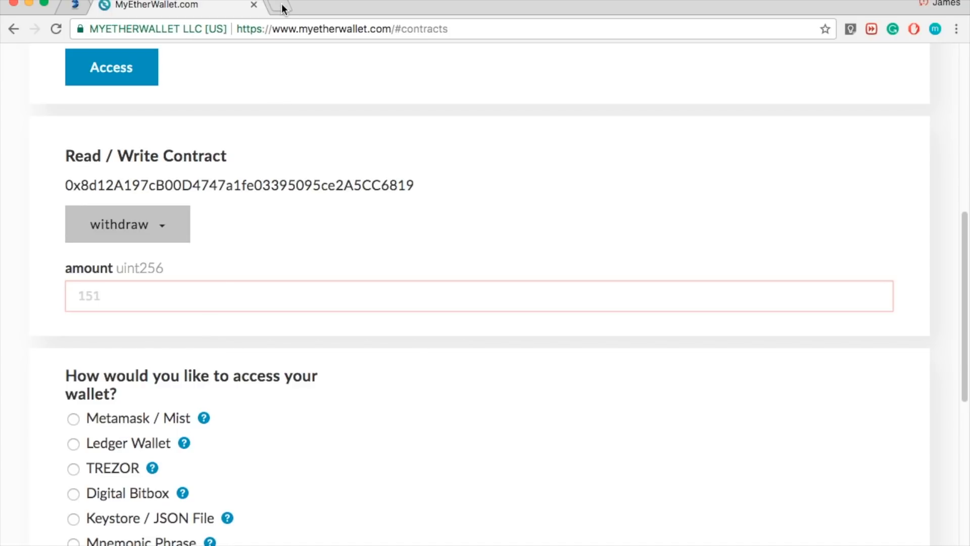
pyautogui.moveTo(339, 204)
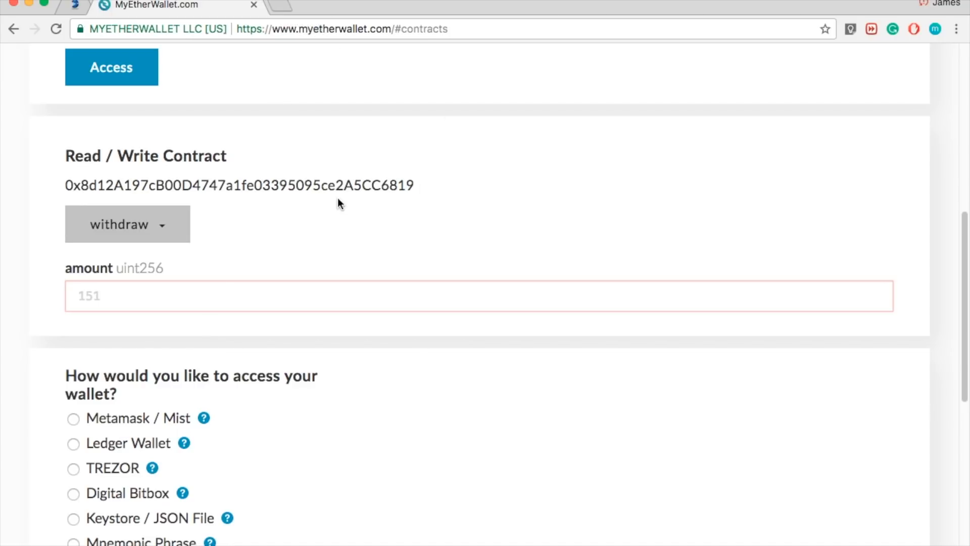
pyautogui.moveTo(338, 124)
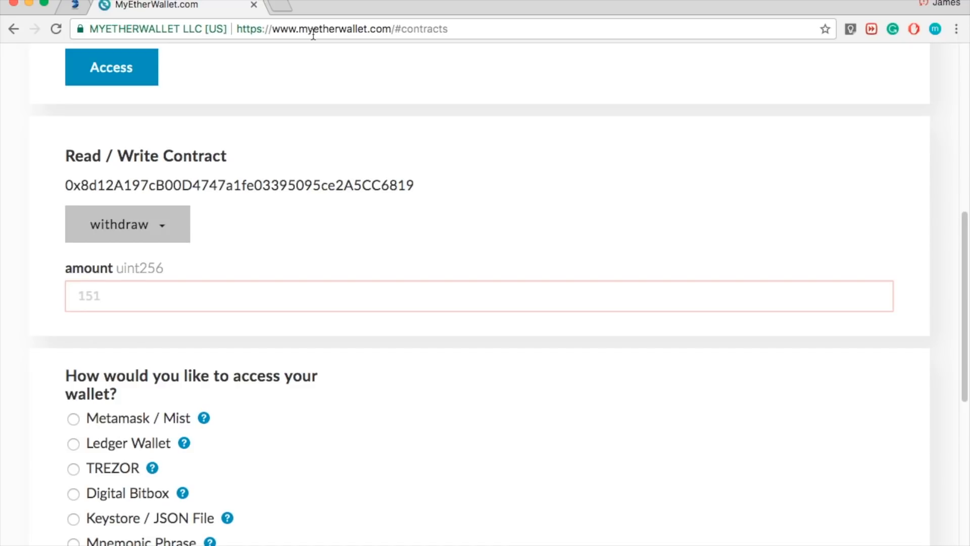
# Select Private Key as the wallet access method to reveal the key field
pyautogui.scroll(-3)
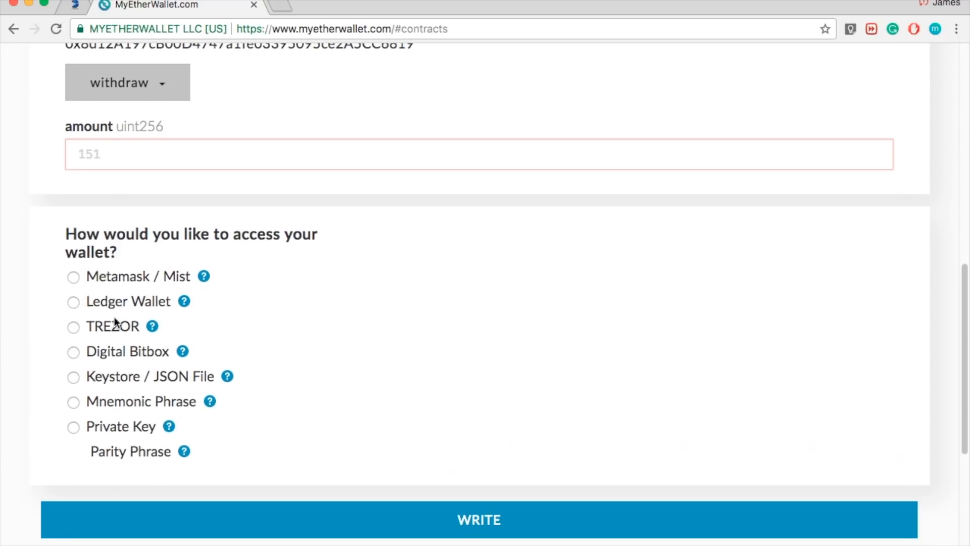
pyautogui.moveTo(81, 438)
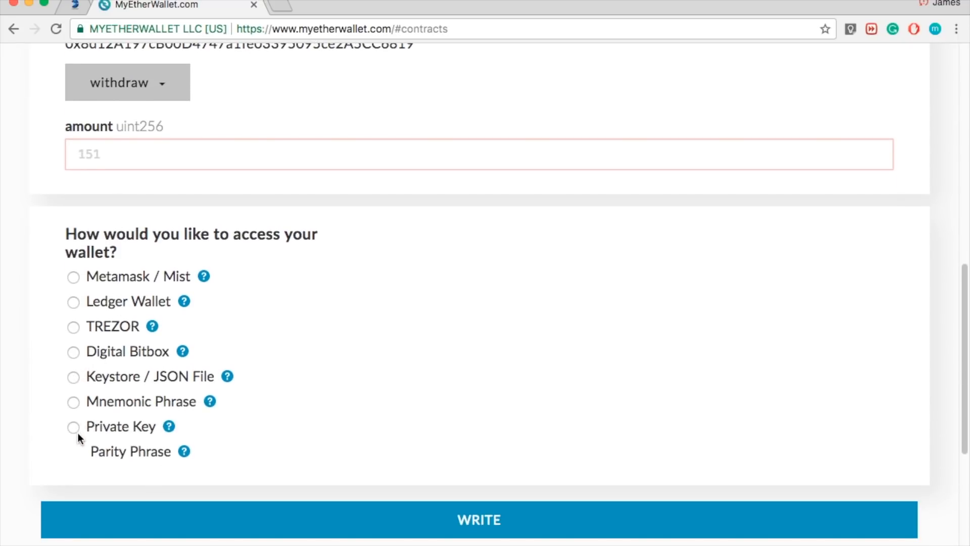
pyautogui.click(74, 426)
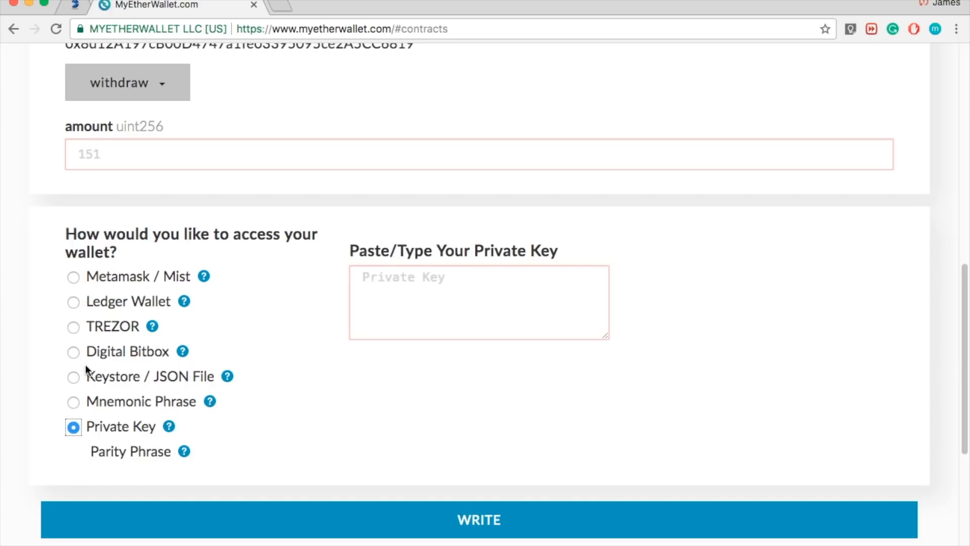
pyautogui.moveTo(80, 412)
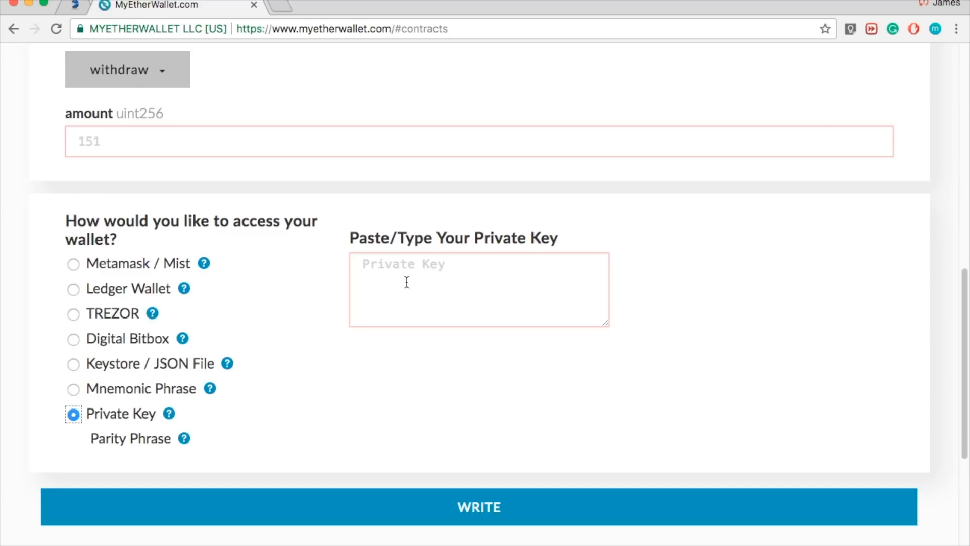
pyautogui.moveTo(416, 318)
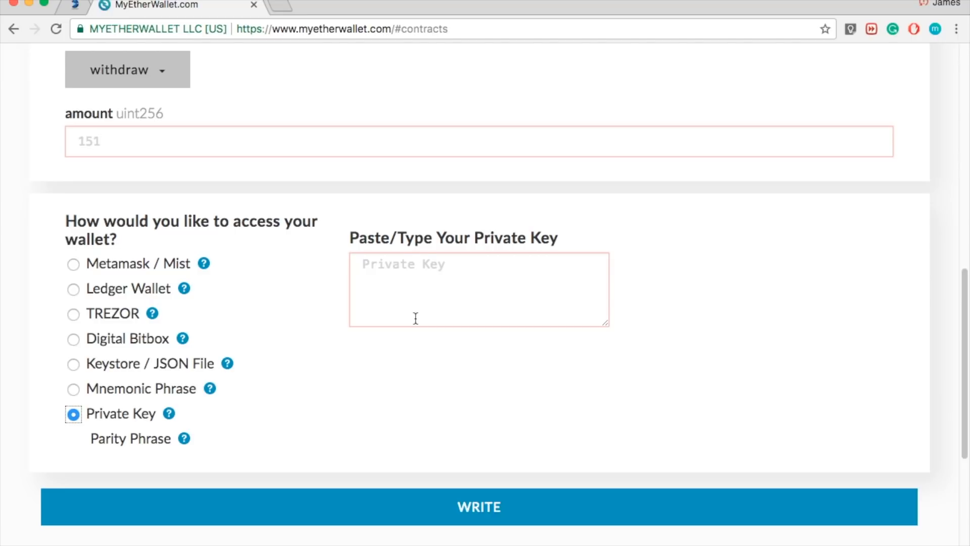
pyautogui.scroll(-3)
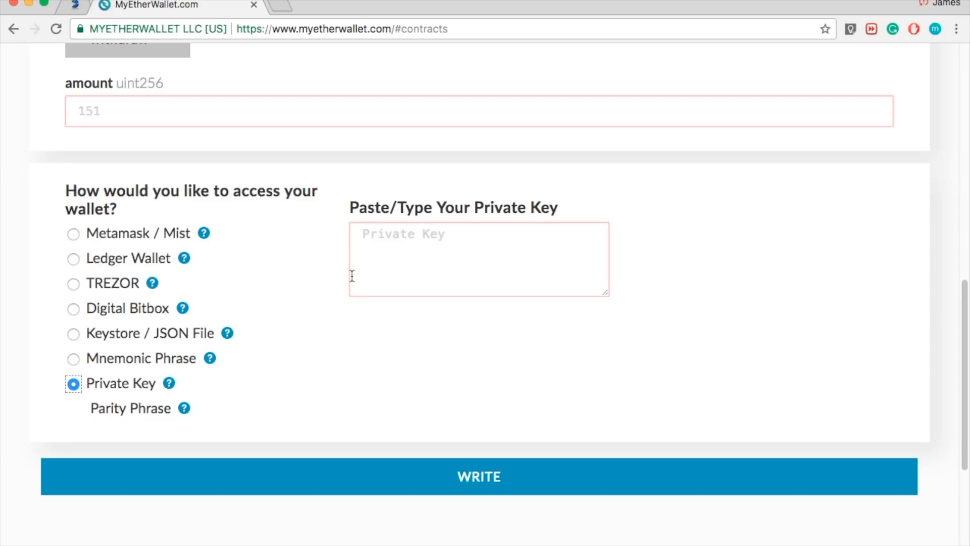
pyautogui.moveTo(531, 82)
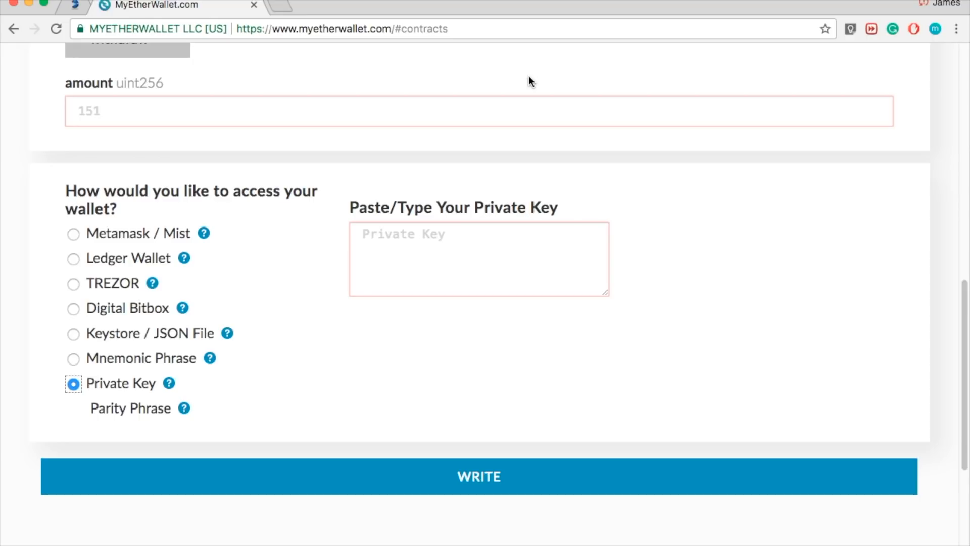
pyautogui.moveTo(543, 77)
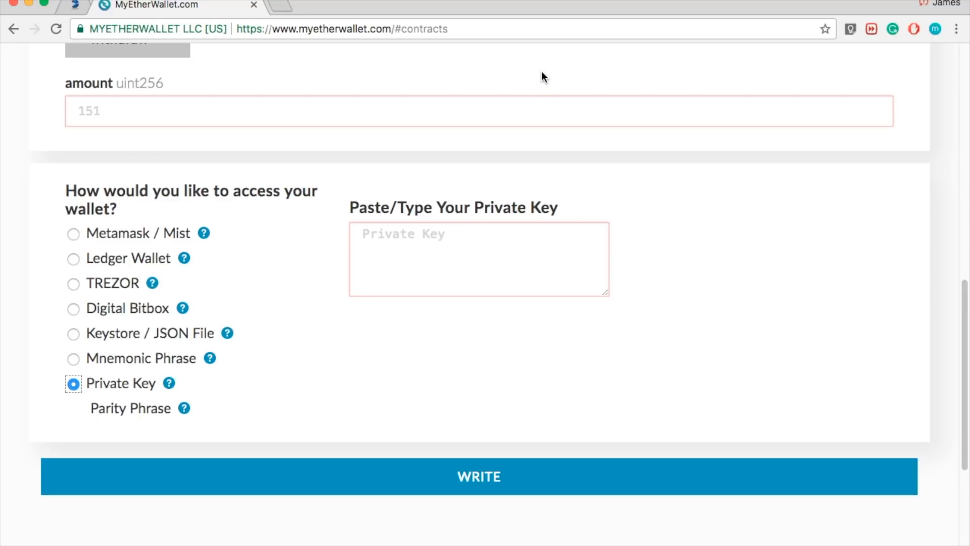